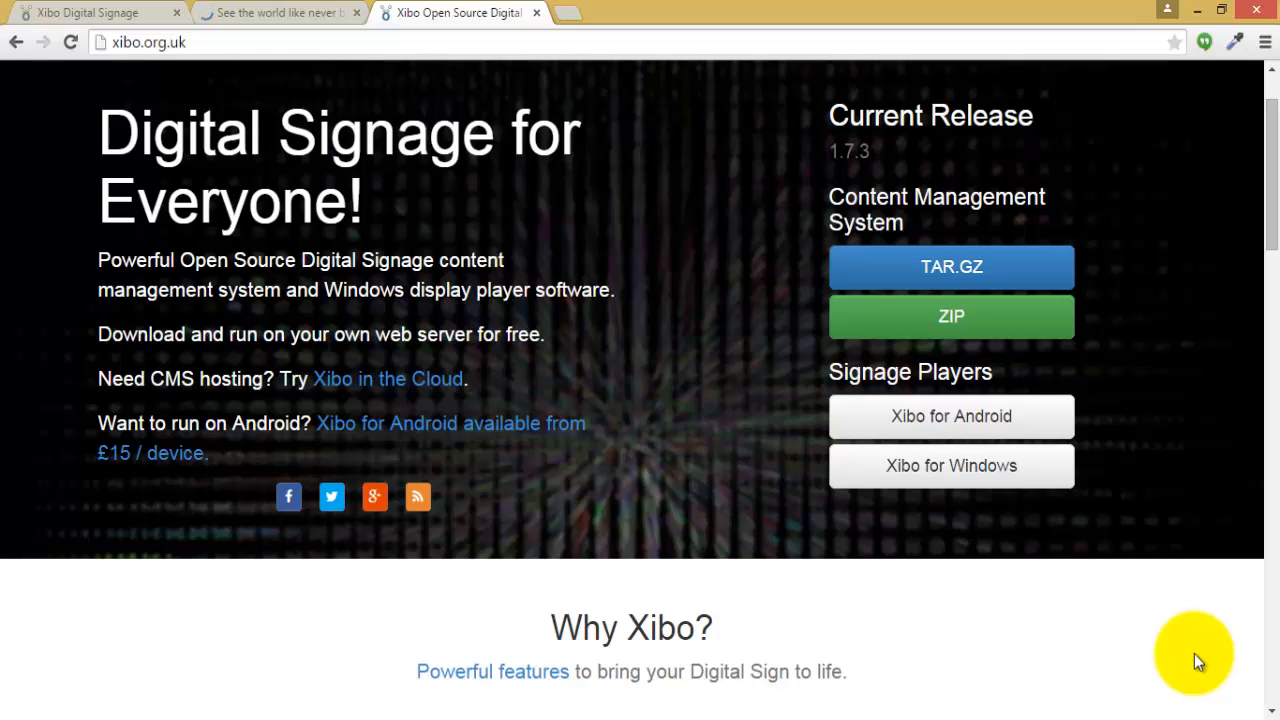
mouse_move(1159, 678)
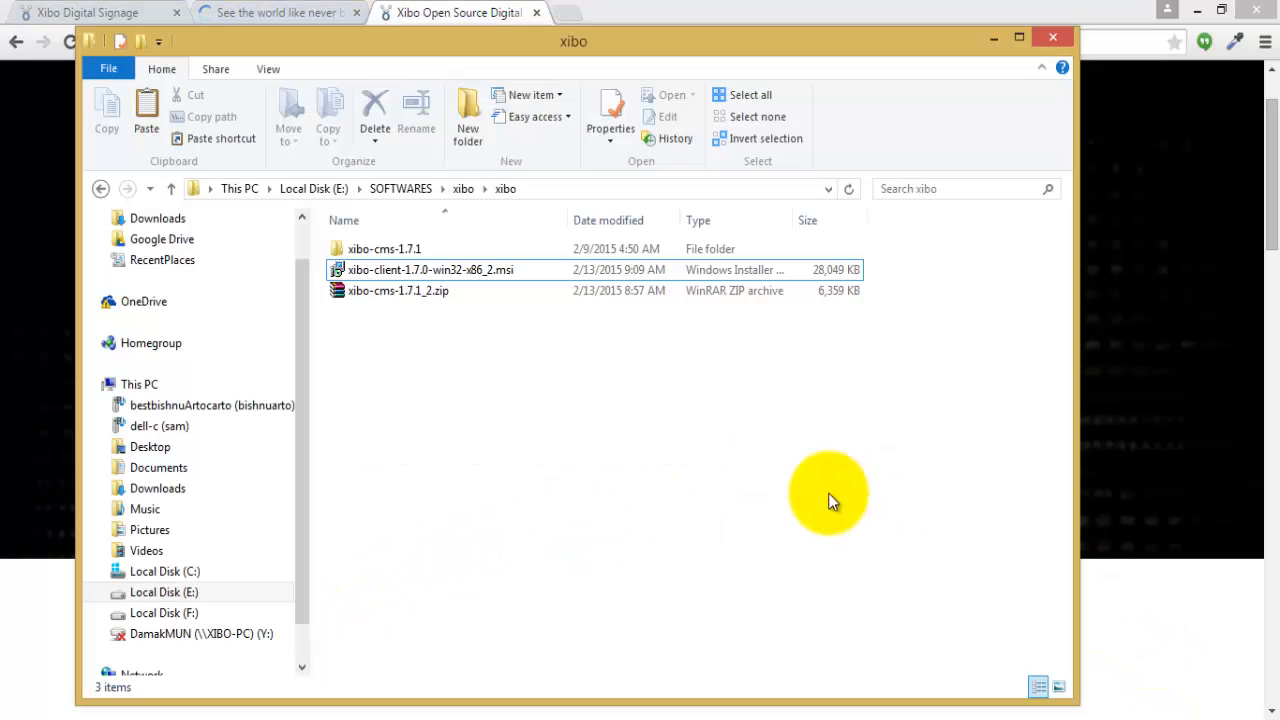
Run the xibo-client installer with the default folder and no readme afterwards
click(430, 269)
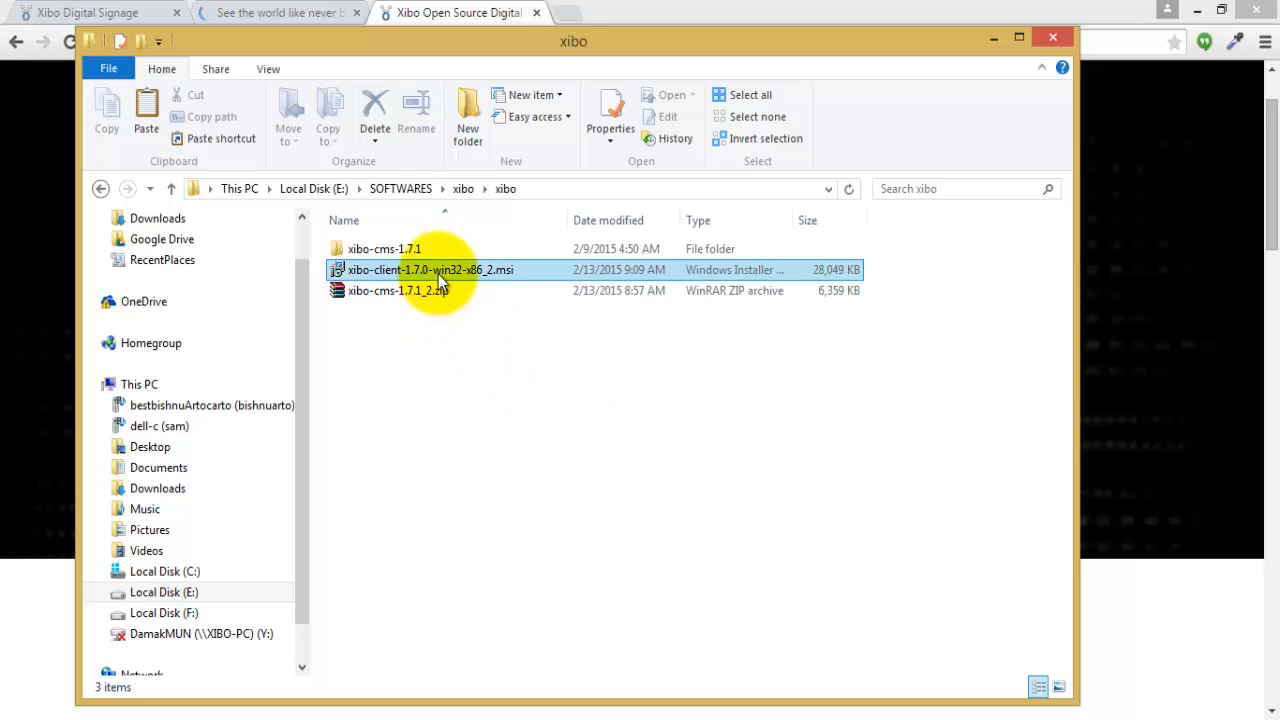
double_click(425, 269)
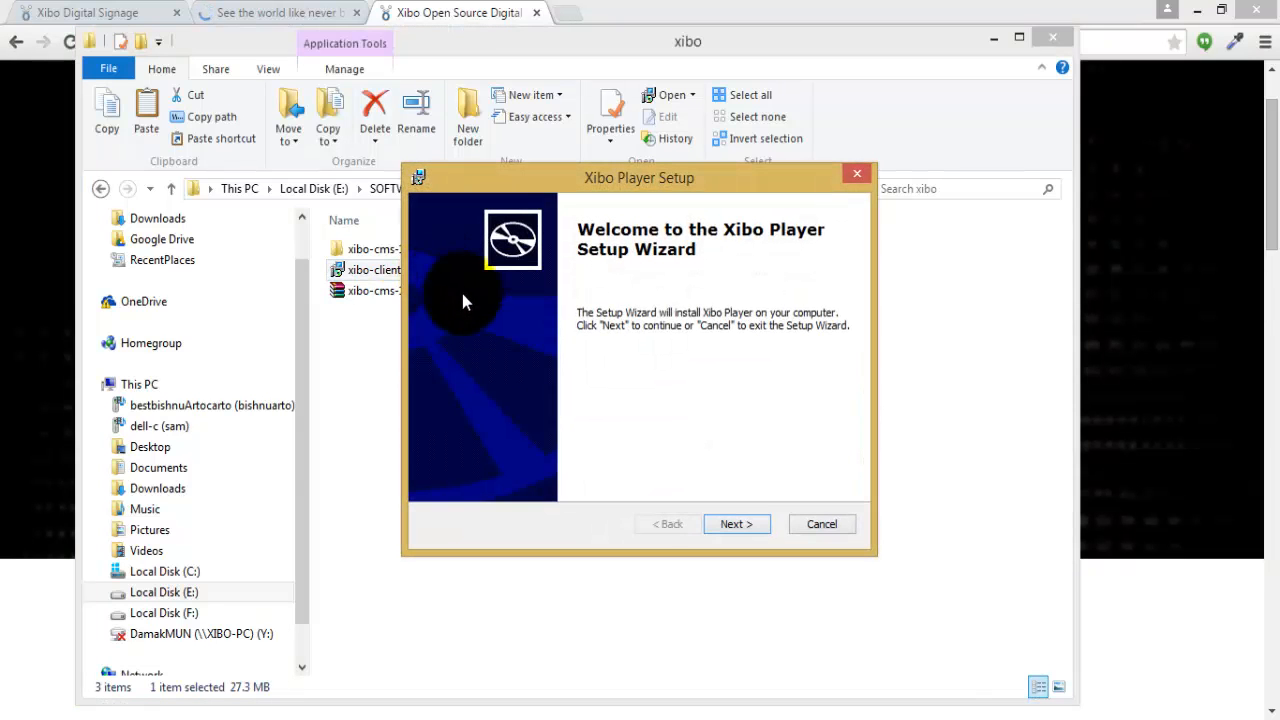
click(736, 524)
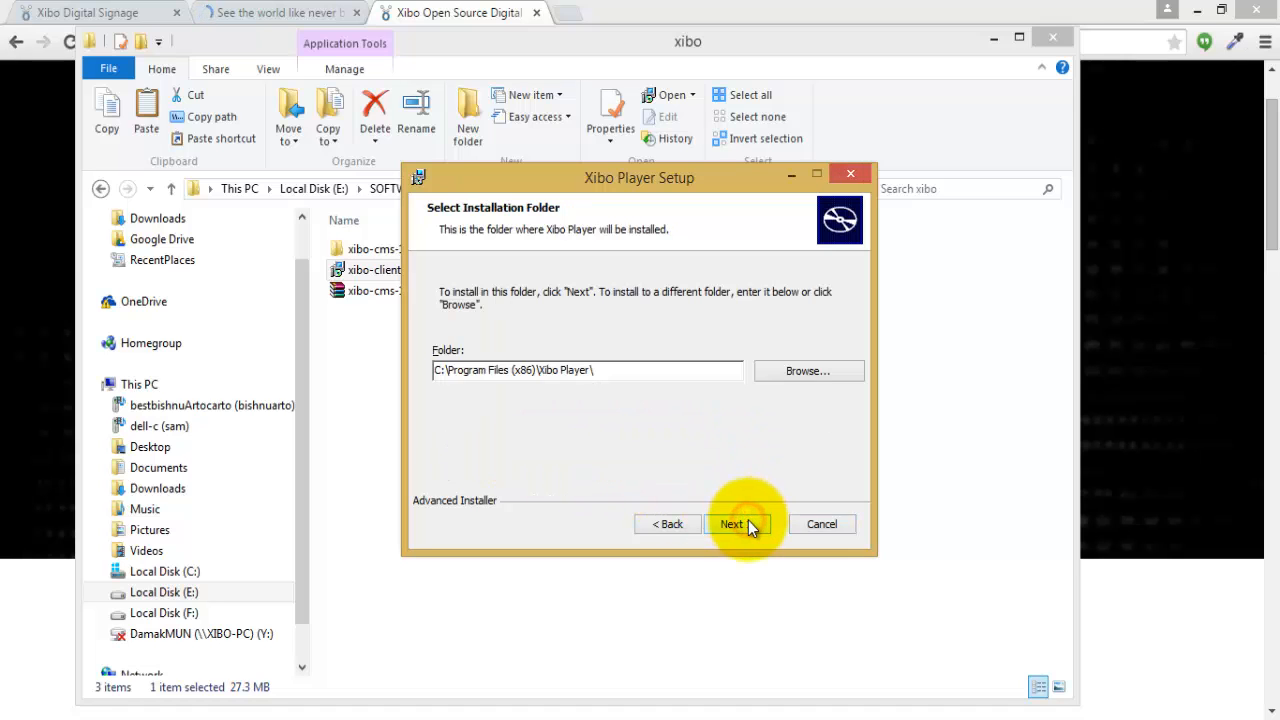
click(733, 524)
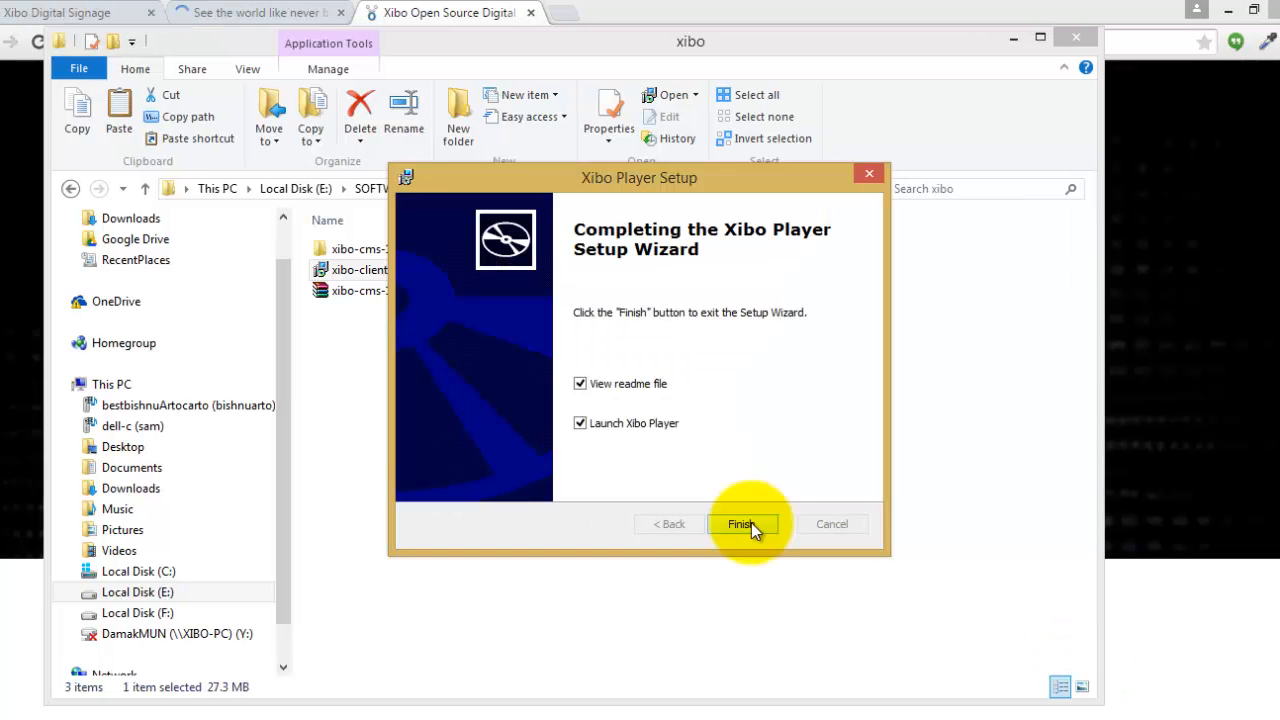
mouse_move(572, 393)
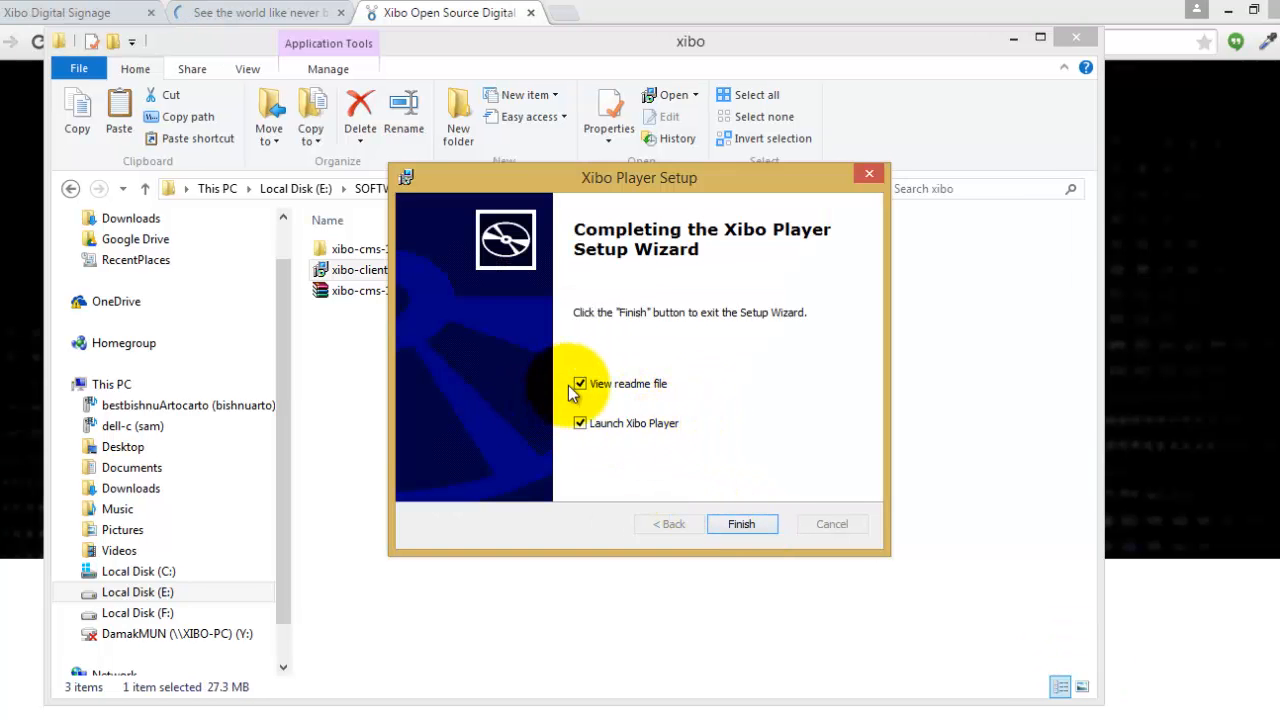
click(580, 384)
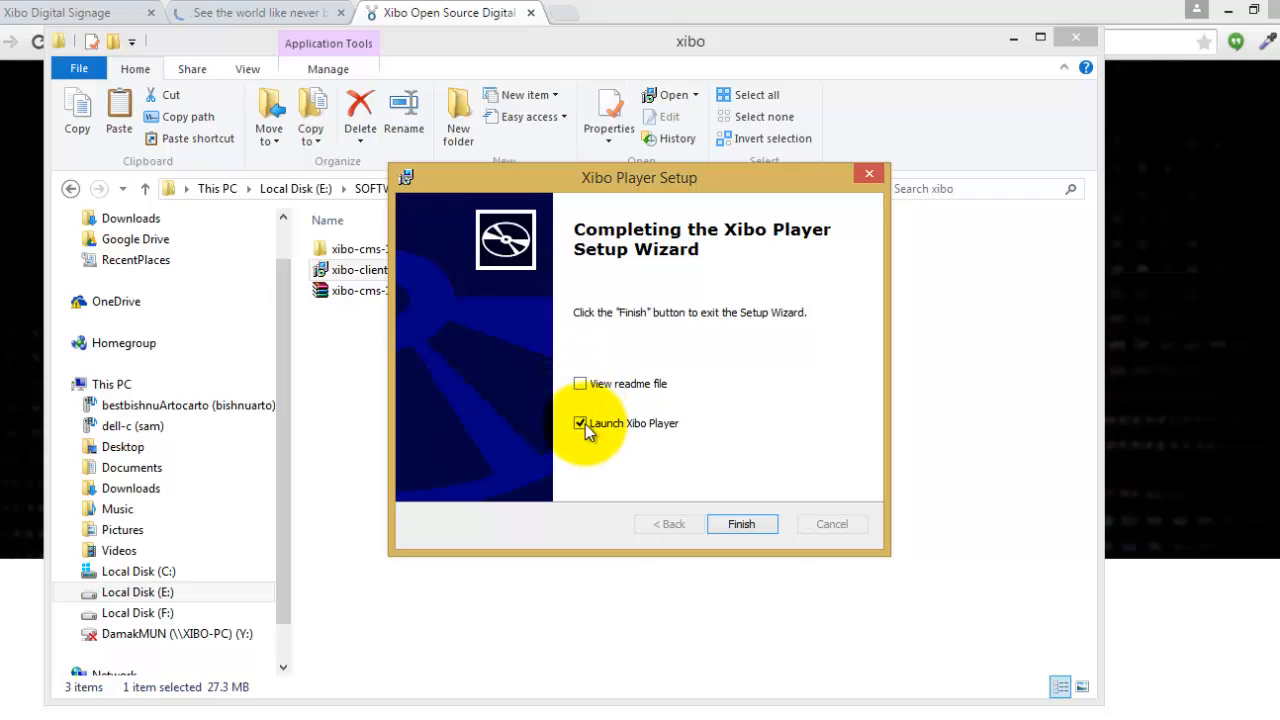
click(743, 523)
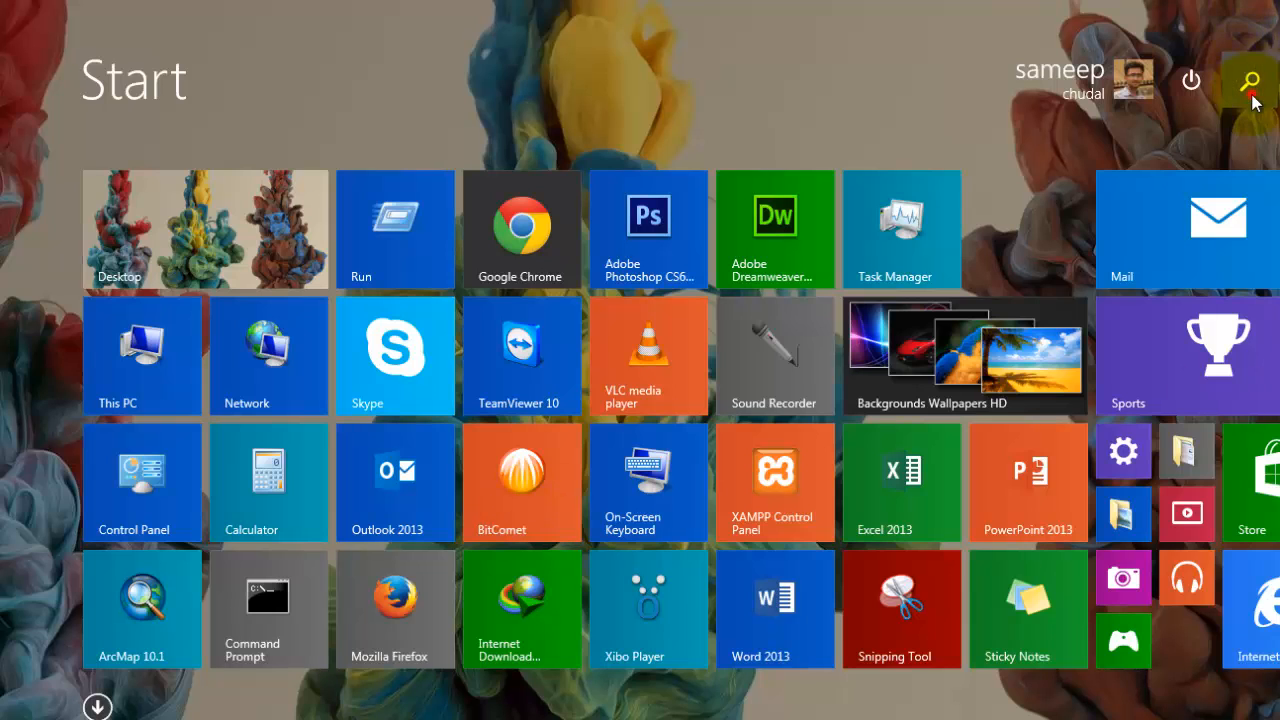
Search the Start screen for 'xibo Player'
click(1249, 82)
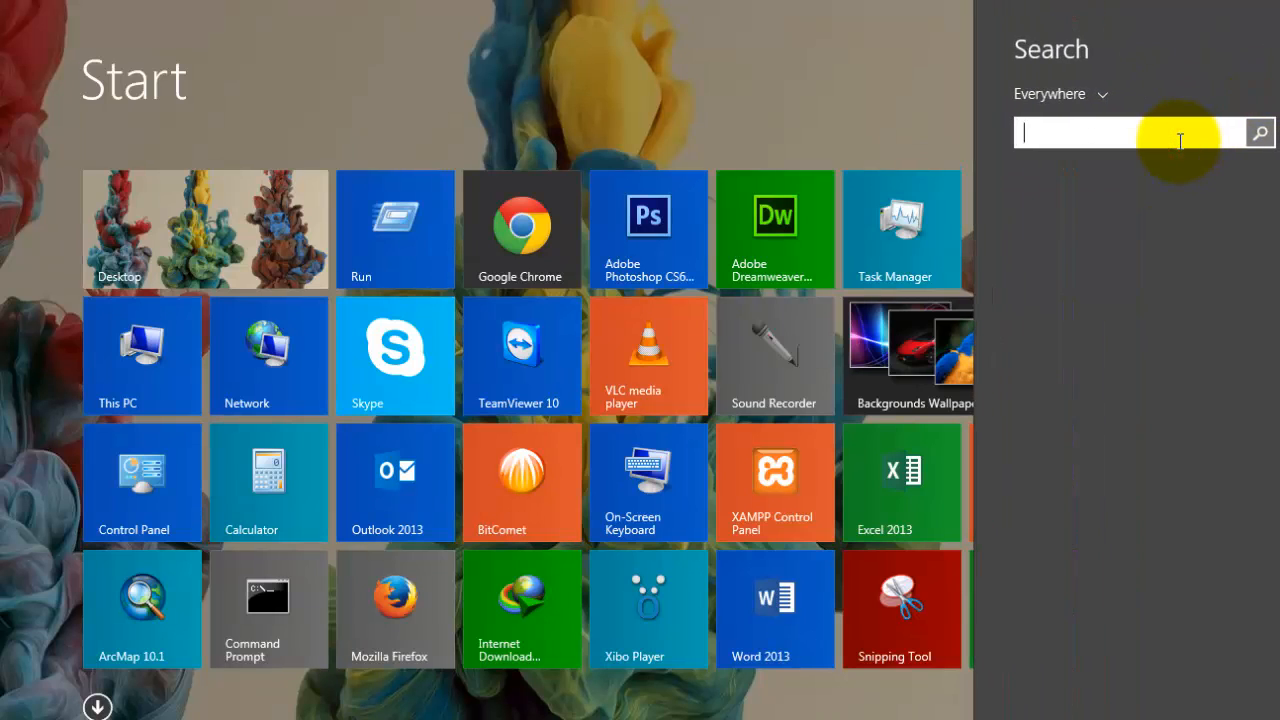
text(xibo Player)
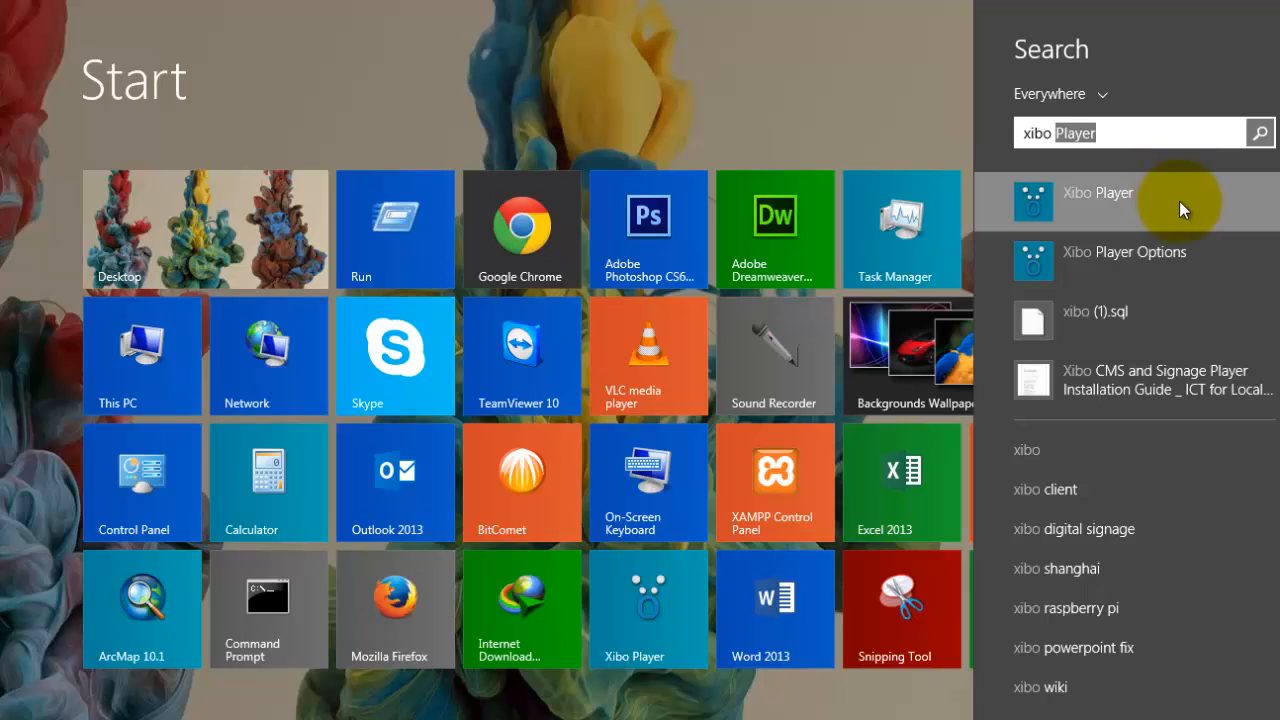
mouse_move(1172, 281)
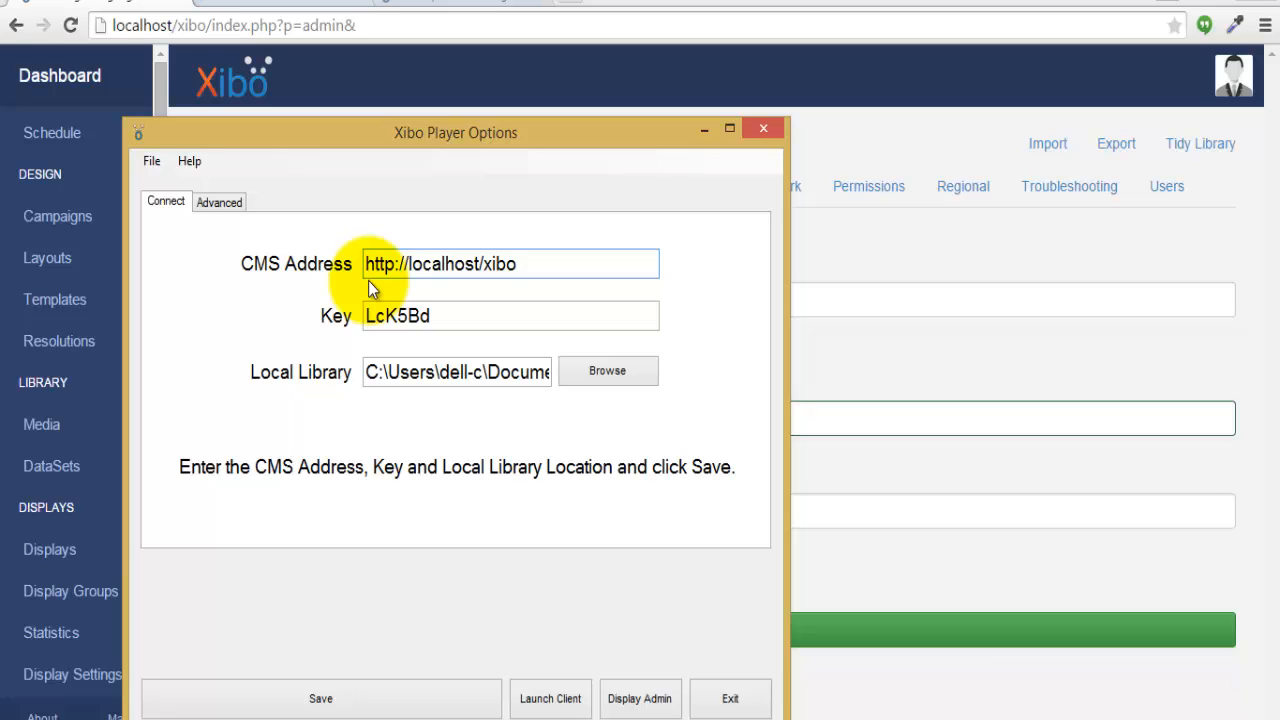
mouse_move(488, 297)
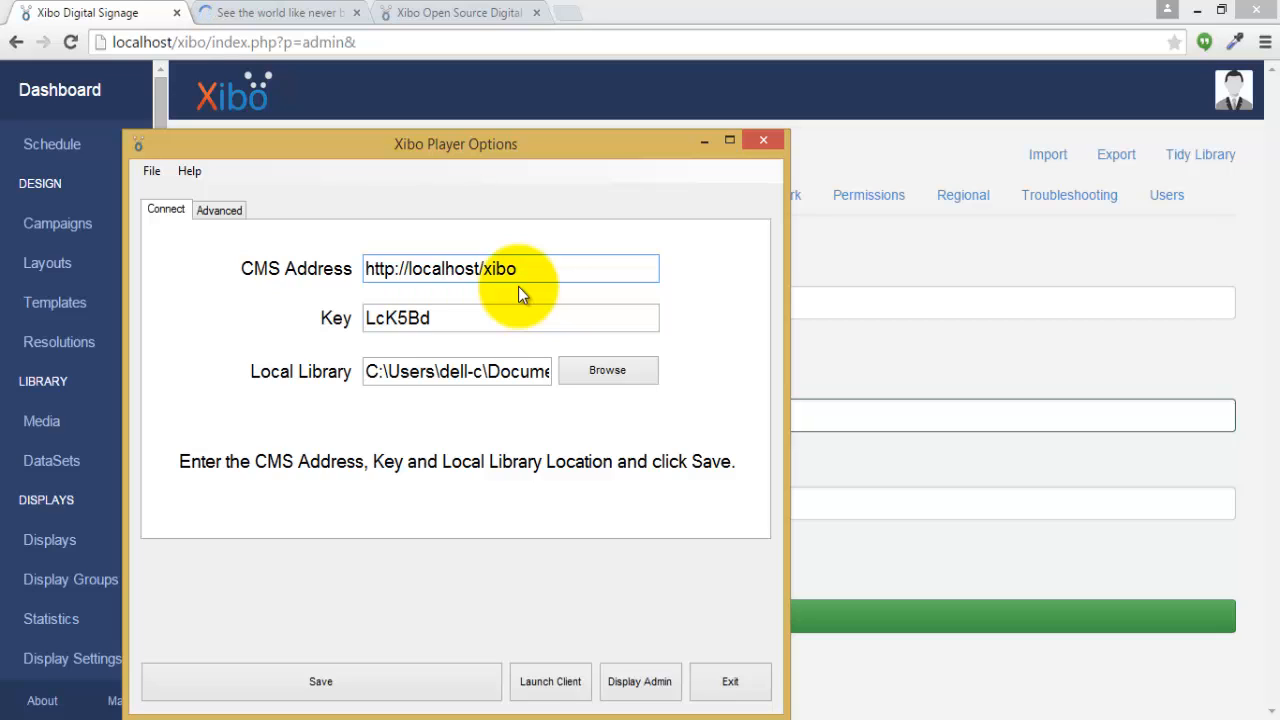
triple_click(438, 268)
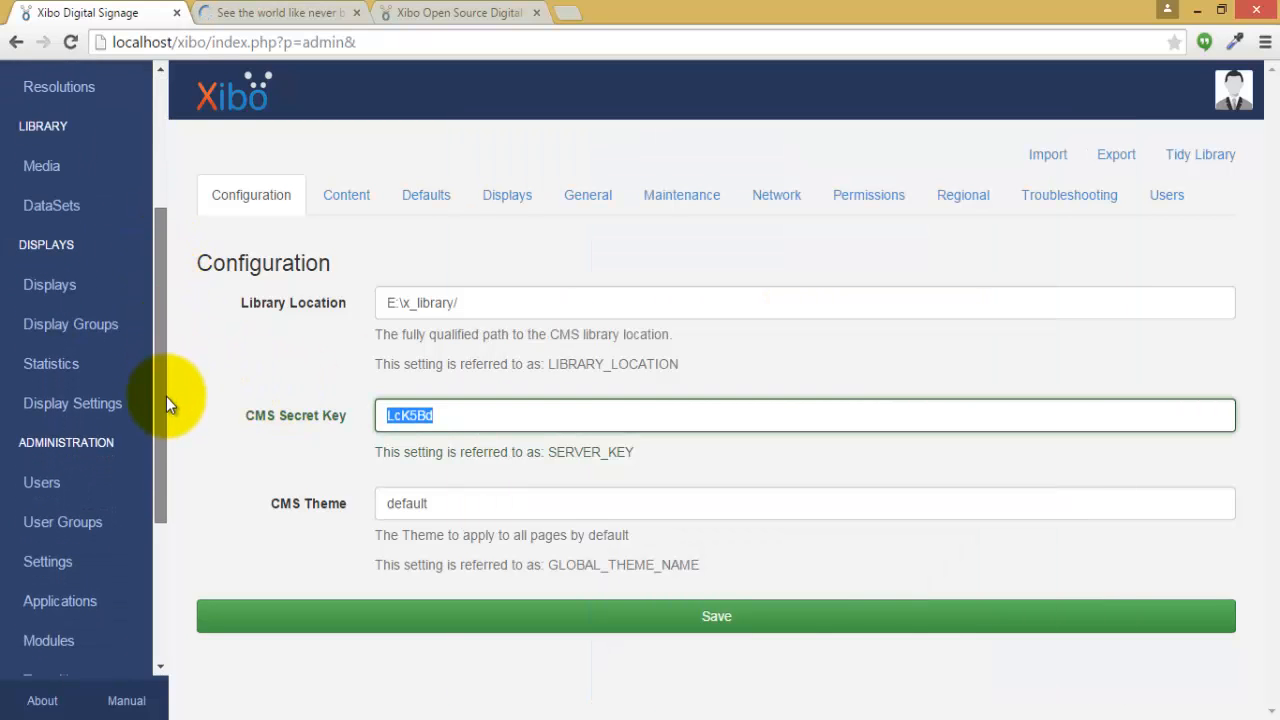
scroll(down, 3)
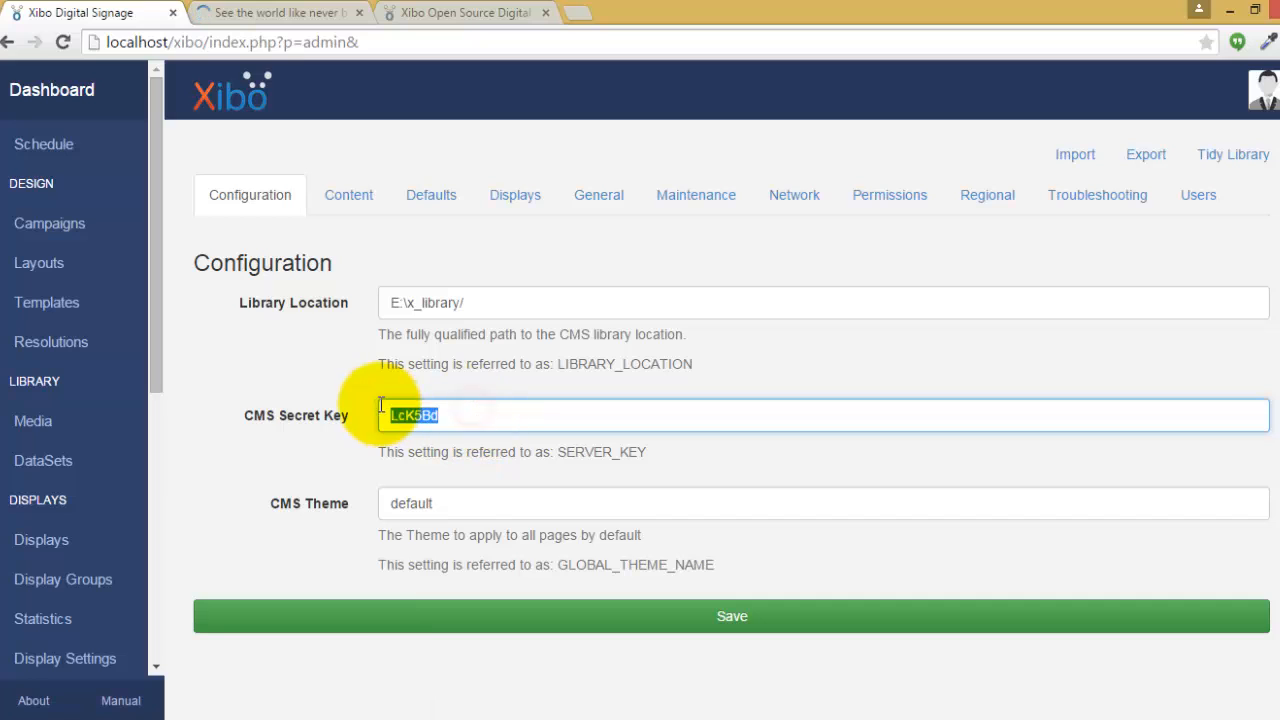
mouse_move(495, 483)
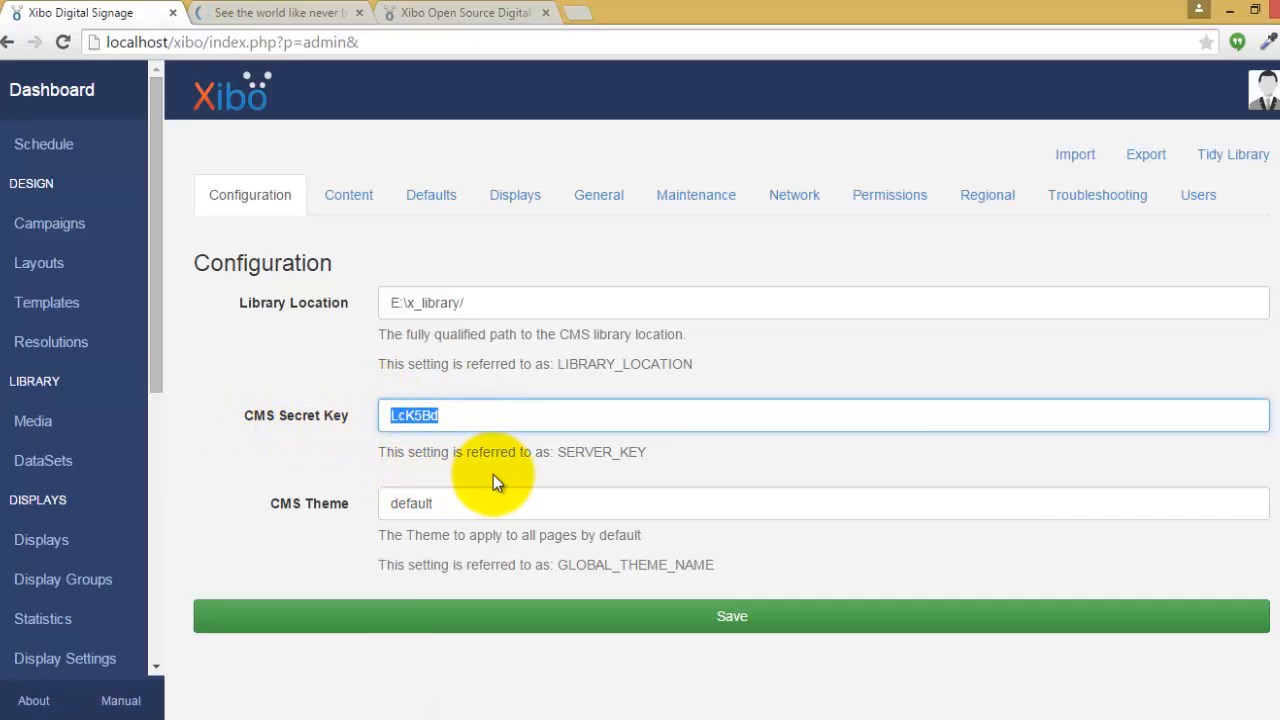
mouse_move(457, 405)
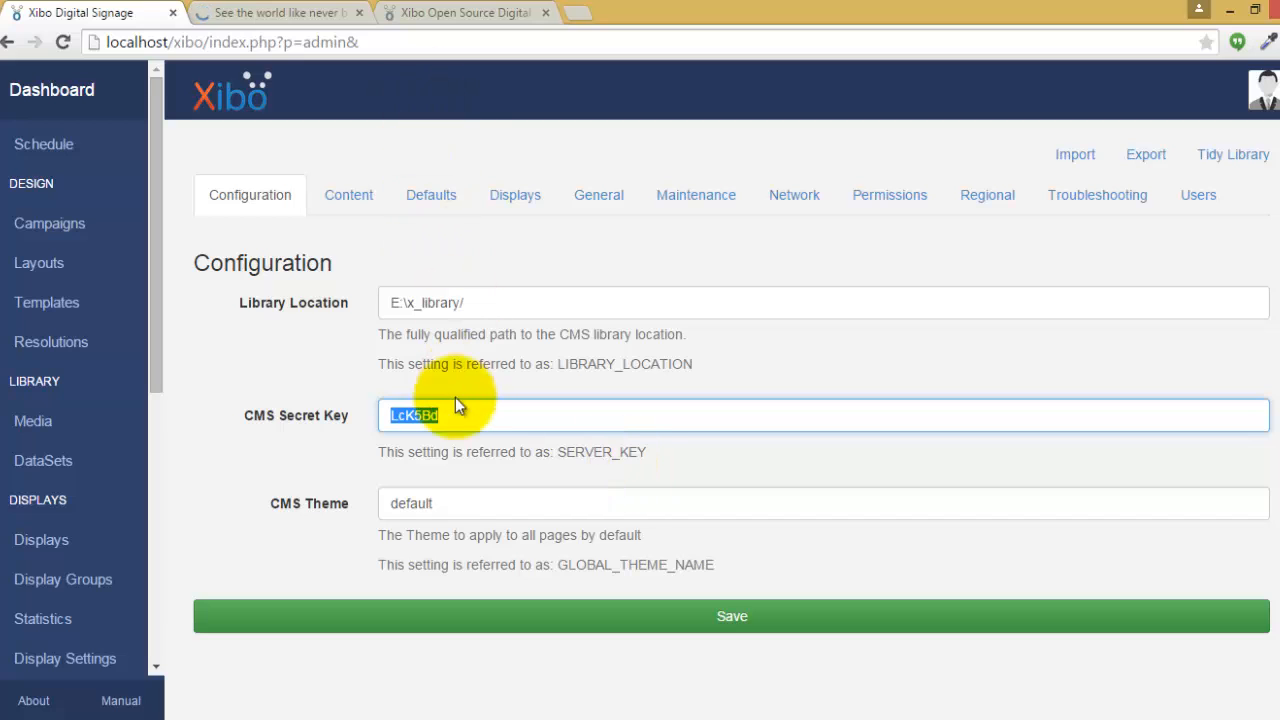
right_click(454, 410)
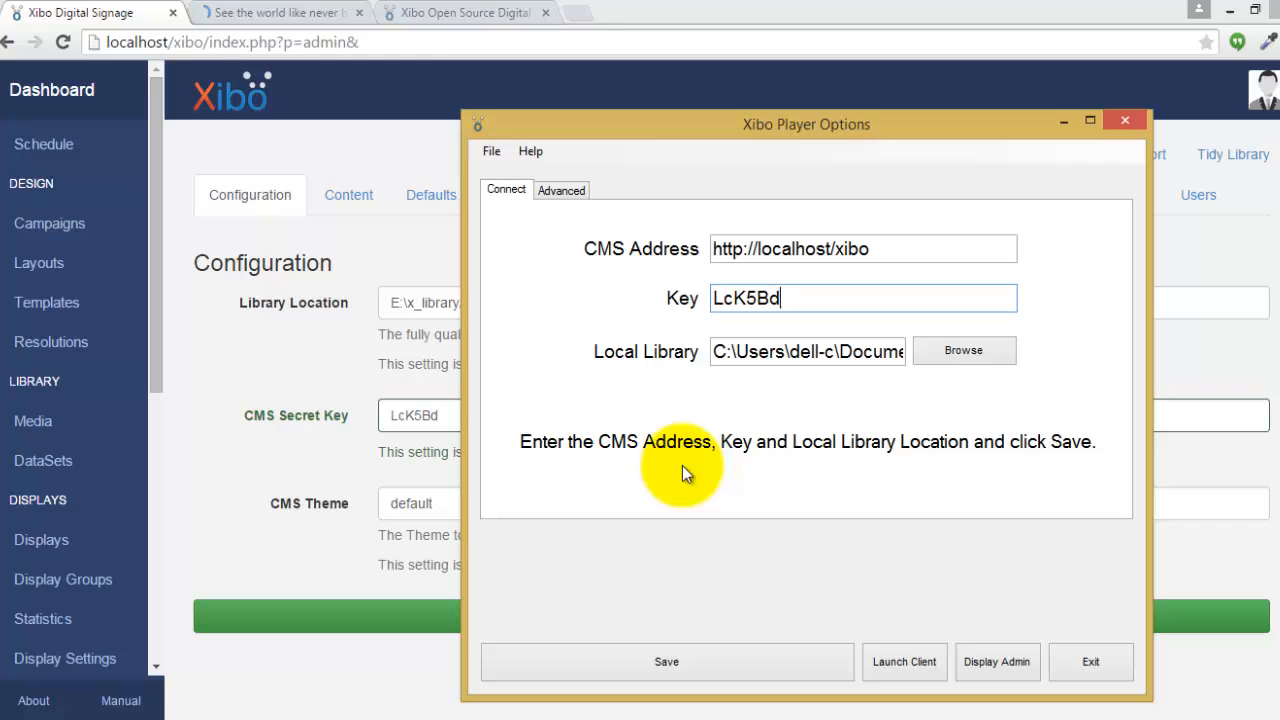
mouse_move(787, 448)
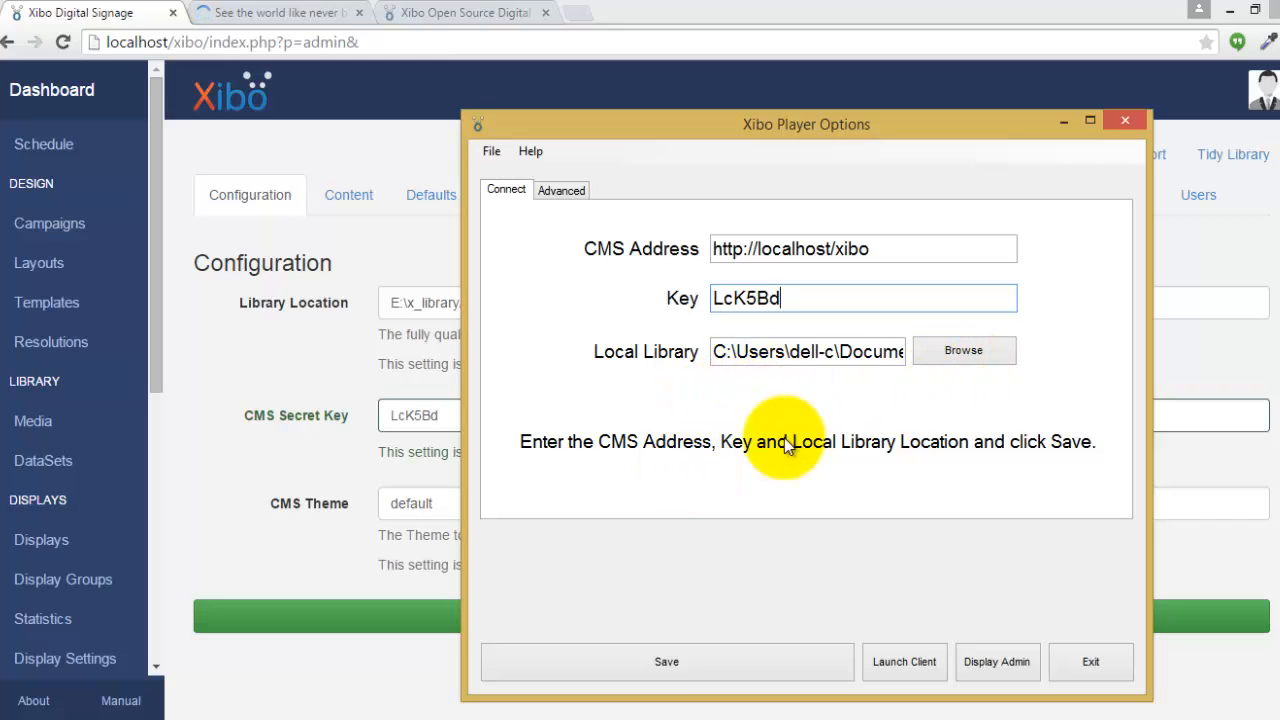
click(667, 662)
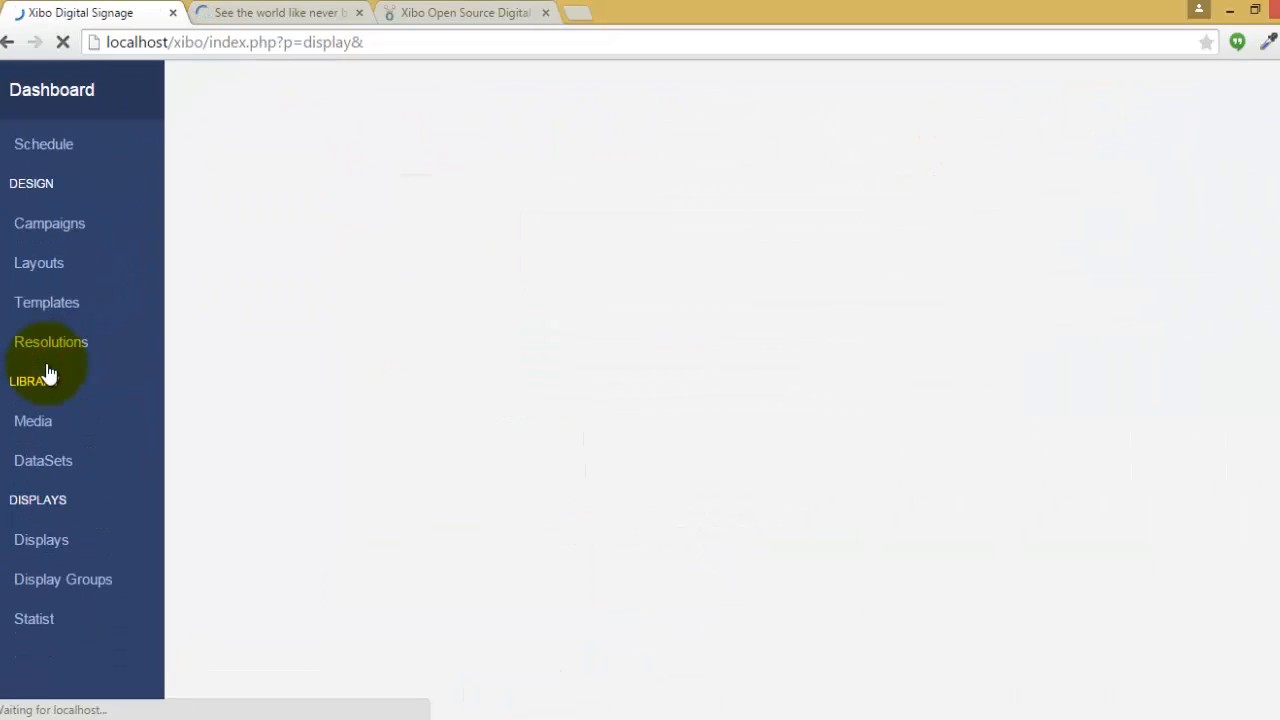
Go to Displays and open the action menu for display SAM
click(41, 539)
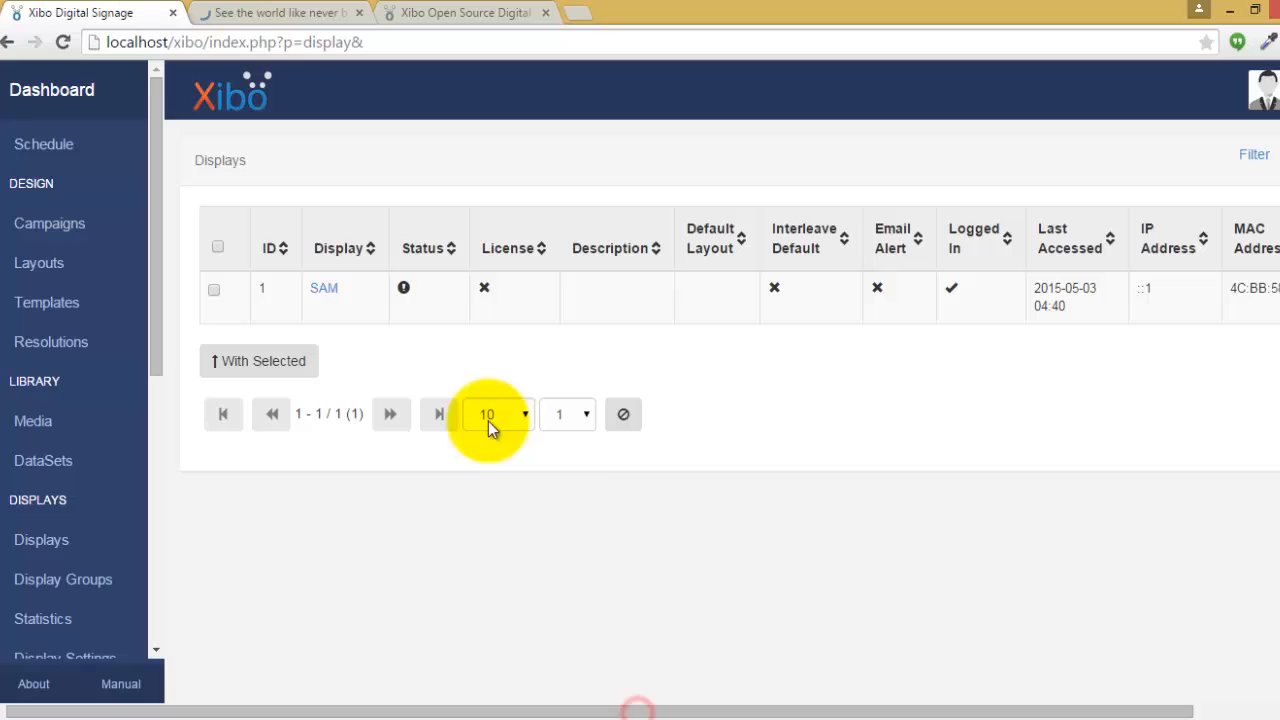
mouse_move(522, 264)
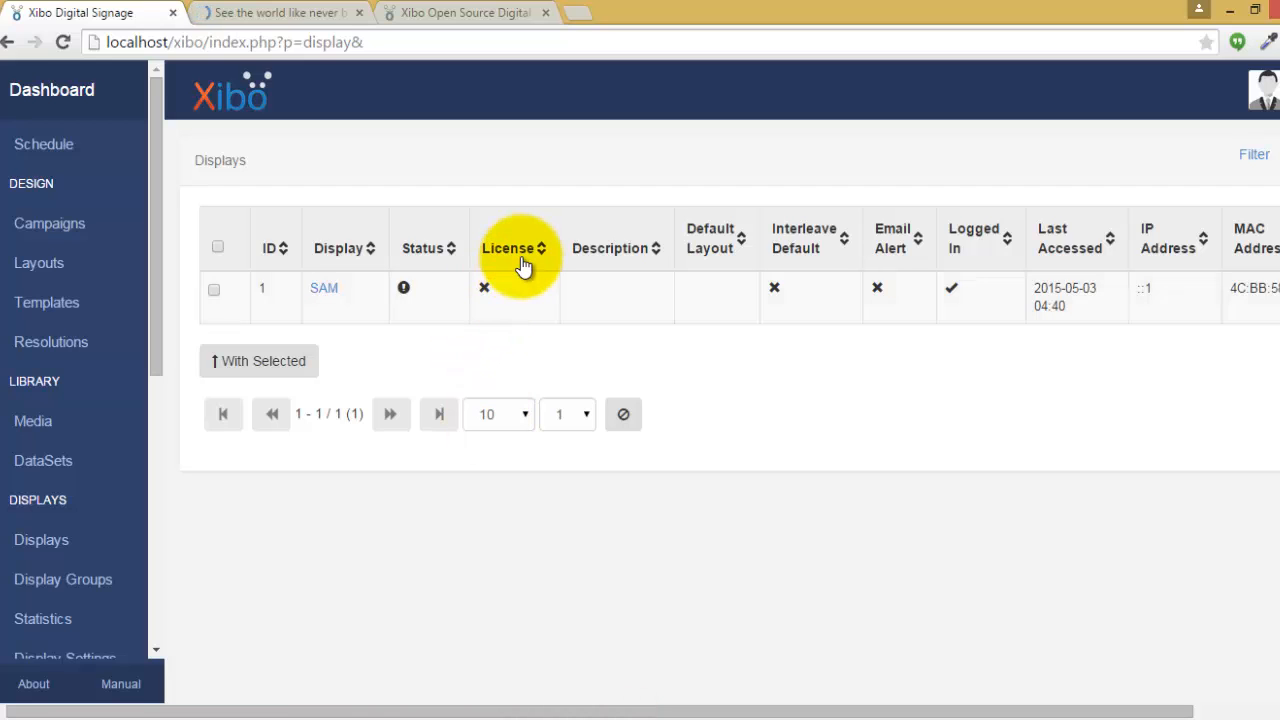
click(1239, 296)
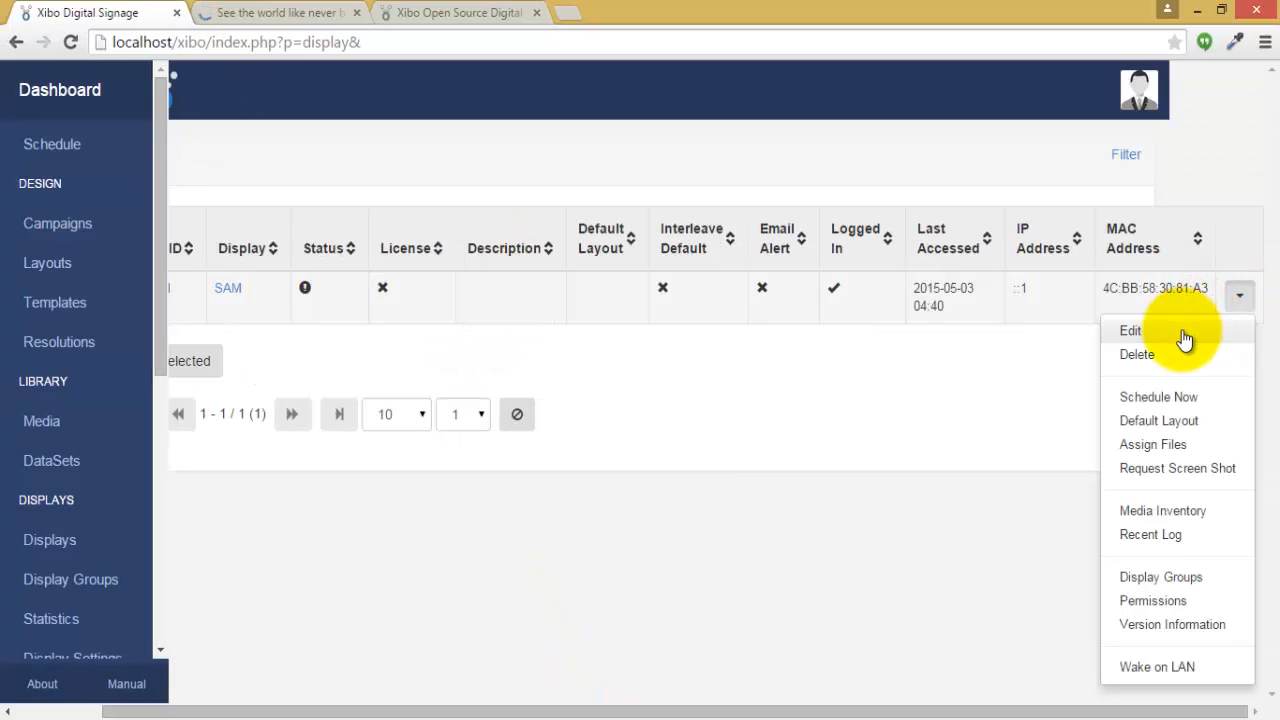
Edit display SAM, set Licence Display to Yes, save, and dismiss the confirmation
click(1128, 330)
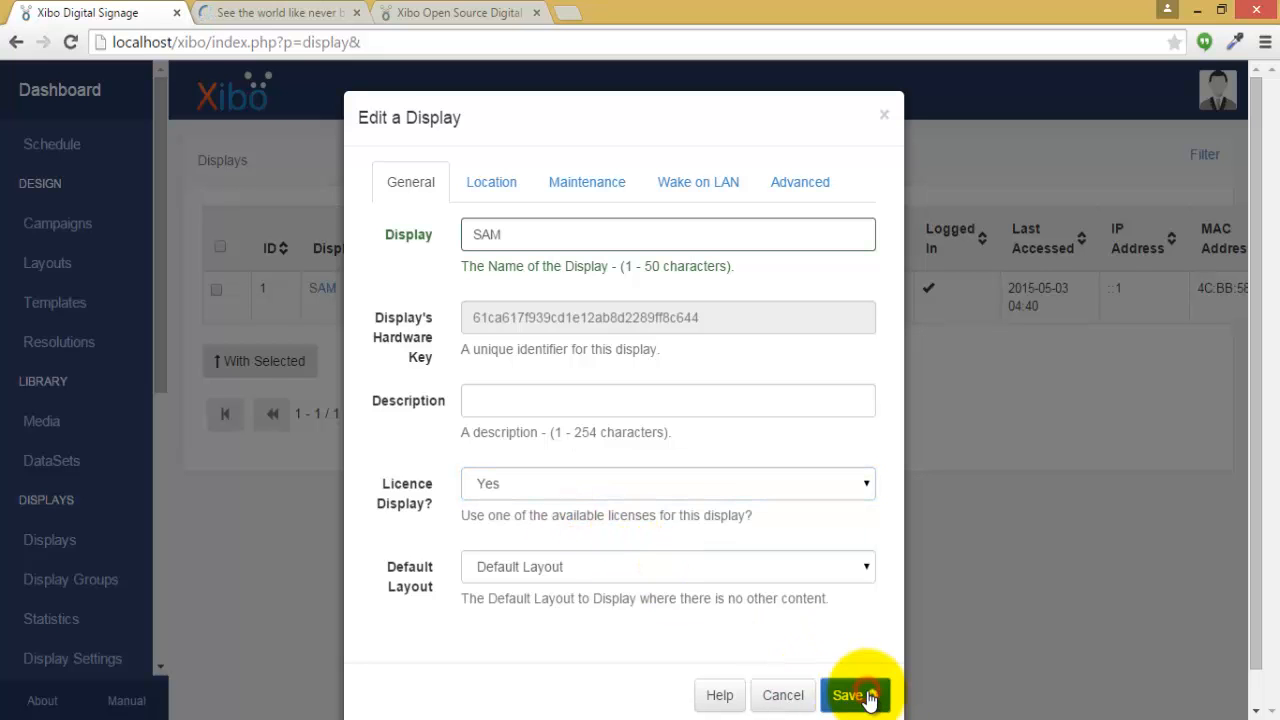
click(856, 695)
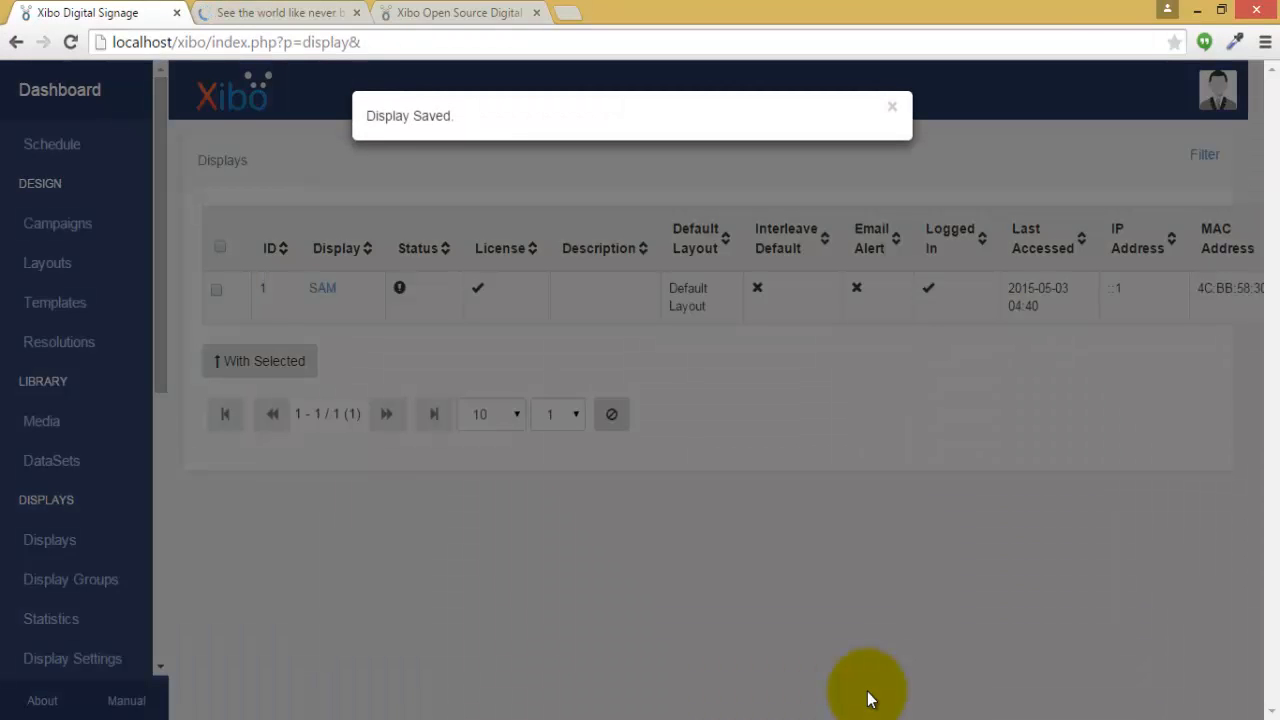
click(891, 106)
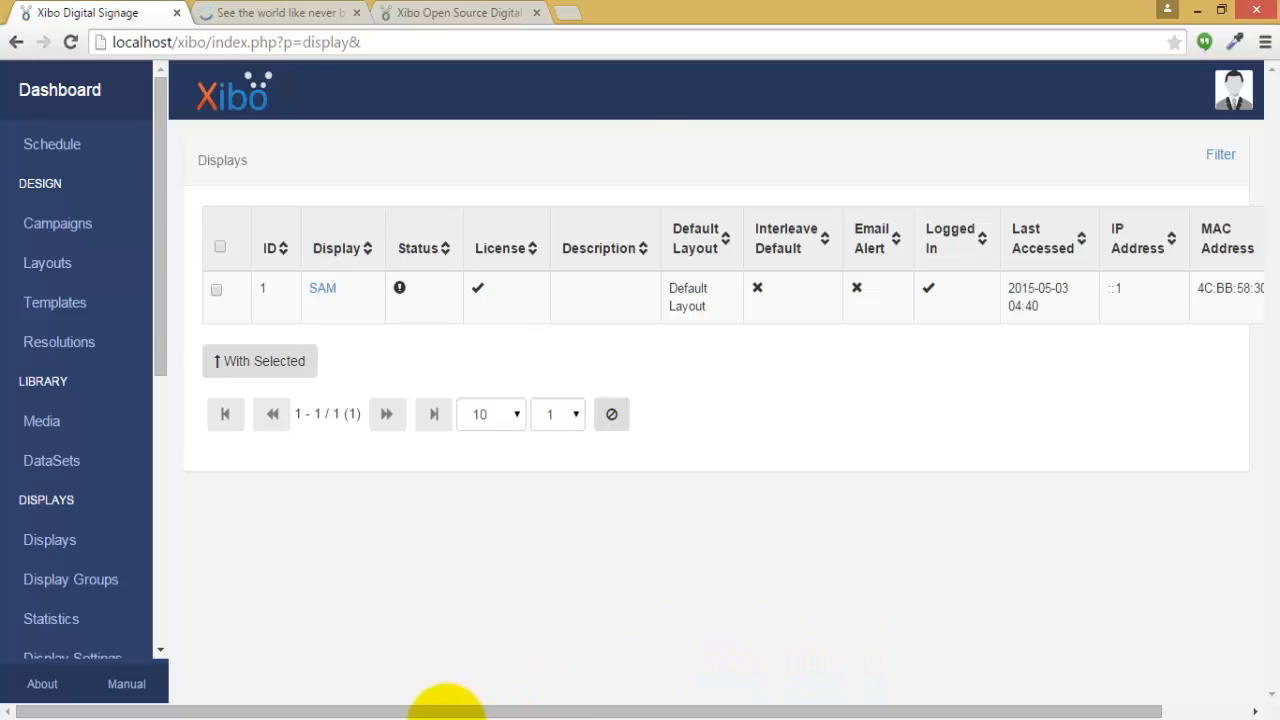